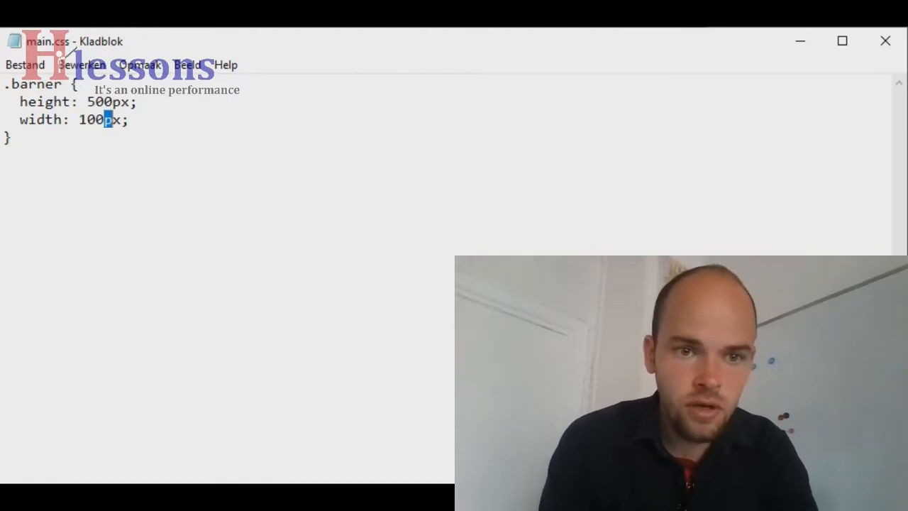
text(%)
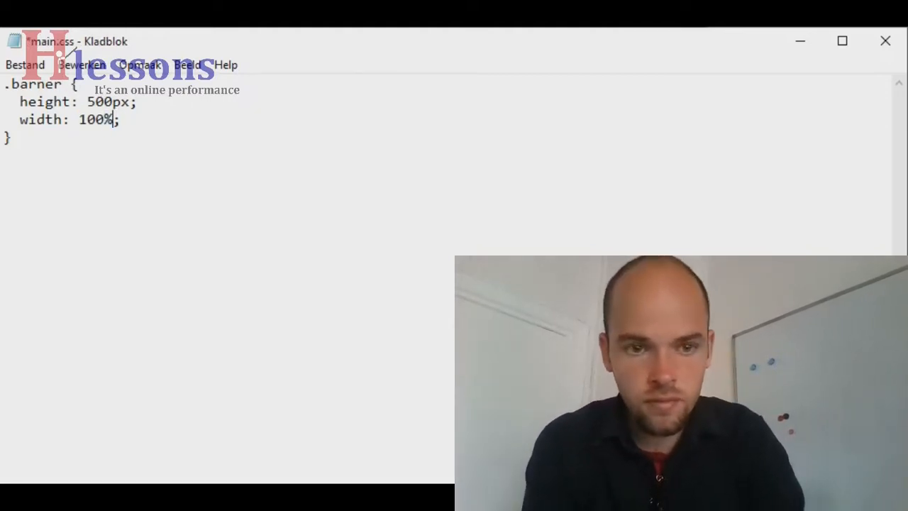